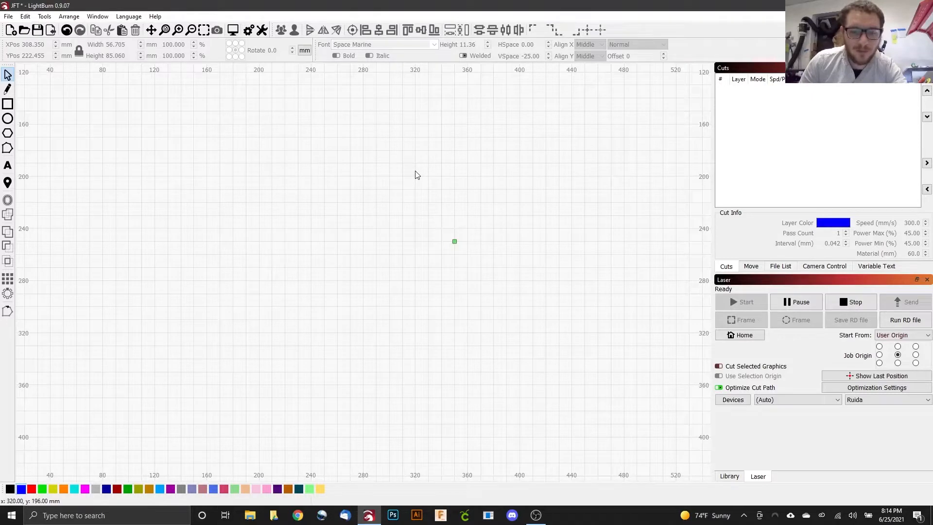
mouse_move(408, 175)
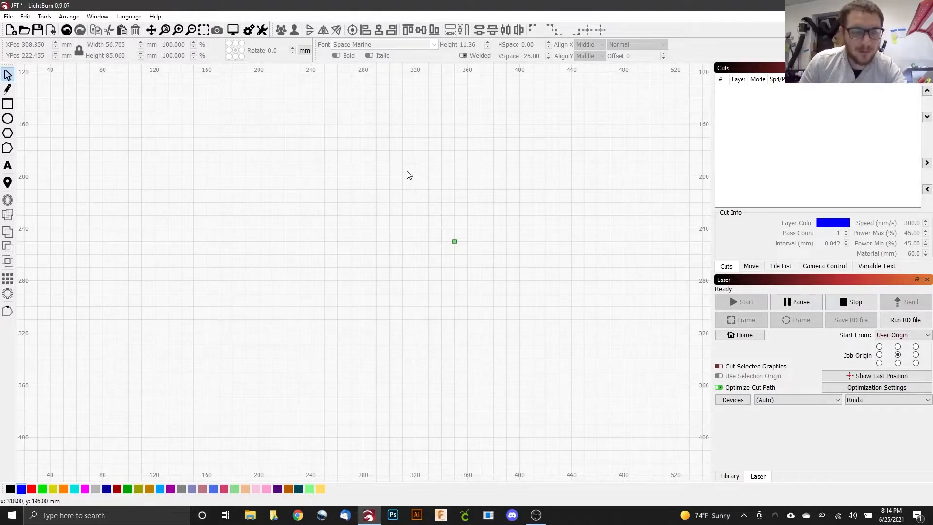
Add a text object reading 'E' and set its font to Bookman Old Style.
click(9, 165)
text(E)
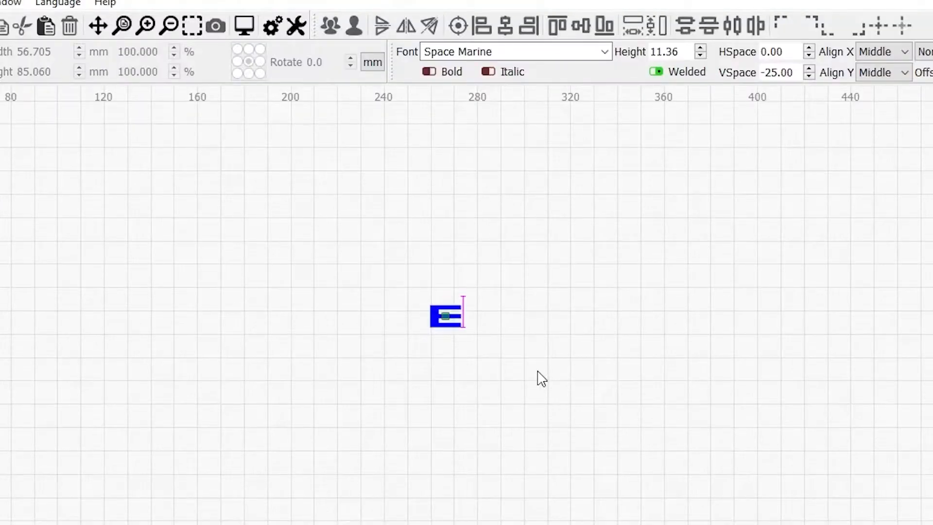
text(RW)
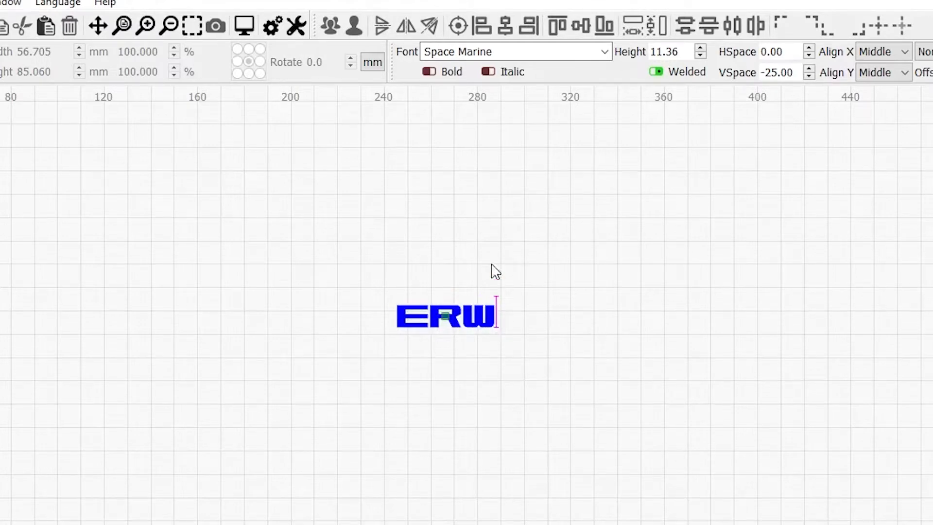
click(512, 51)
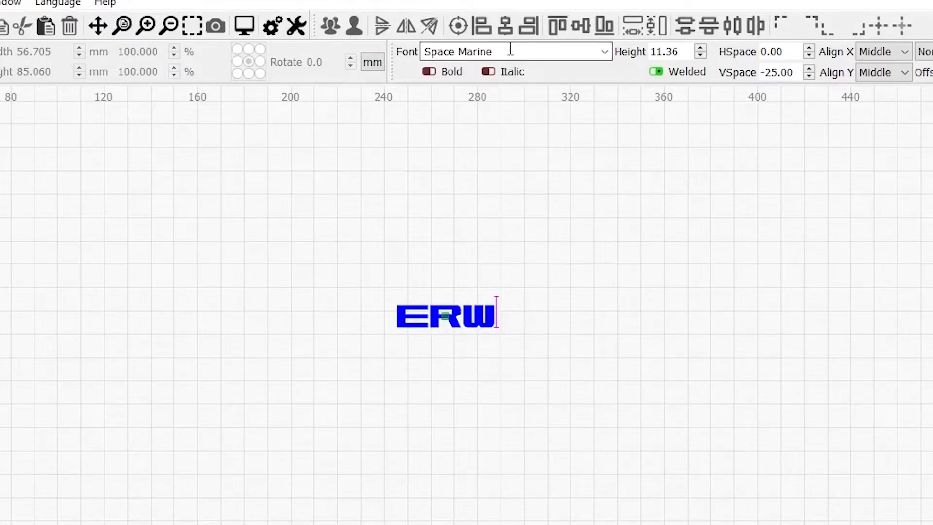
text(bahnschrift)
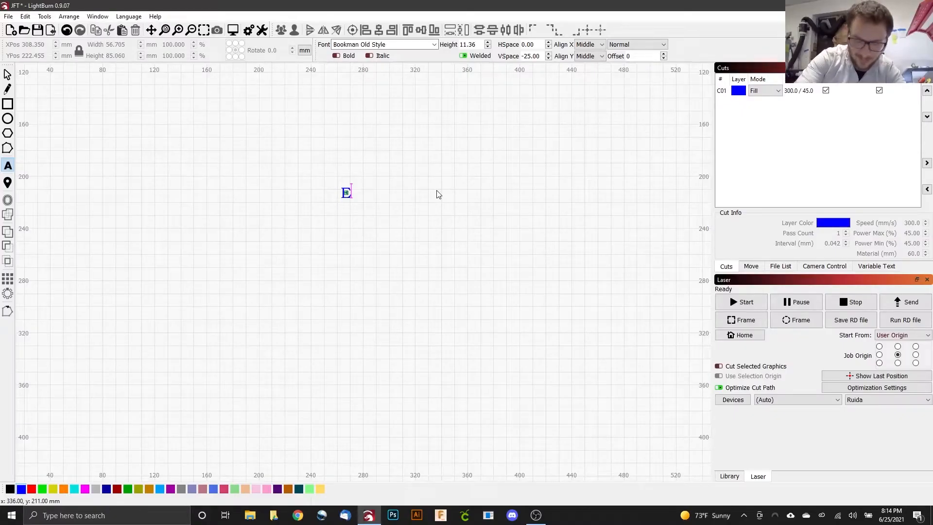
Type 'RW' after the E to complete 'ERW', then return to the Select tool.
text(RW)
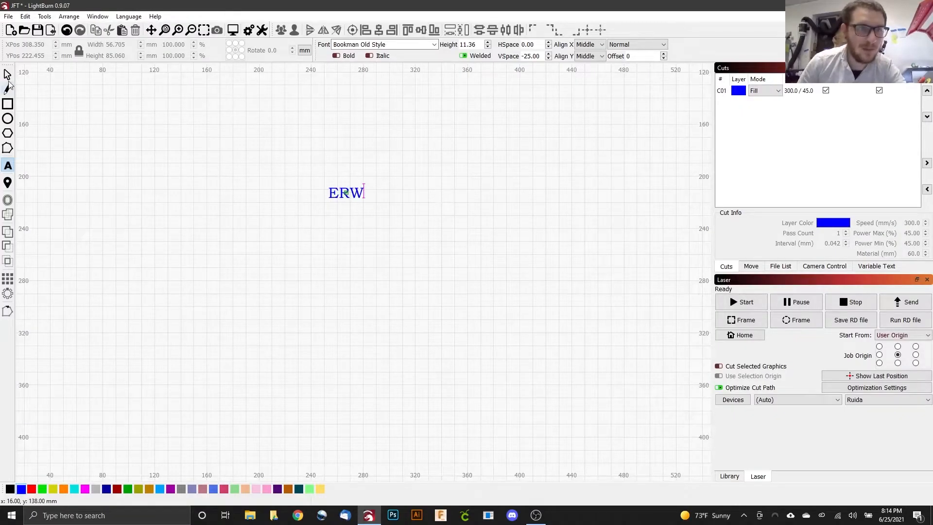
click(8, 74)
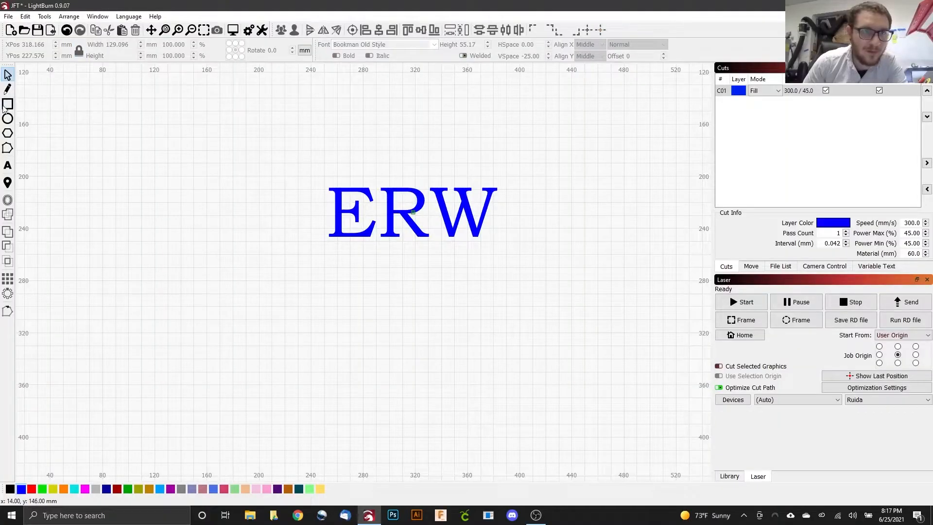
Resize the ERW initials to 50.8 × 25.4 mm, move them left, and select them.
drag(178, 188, 292, 303)
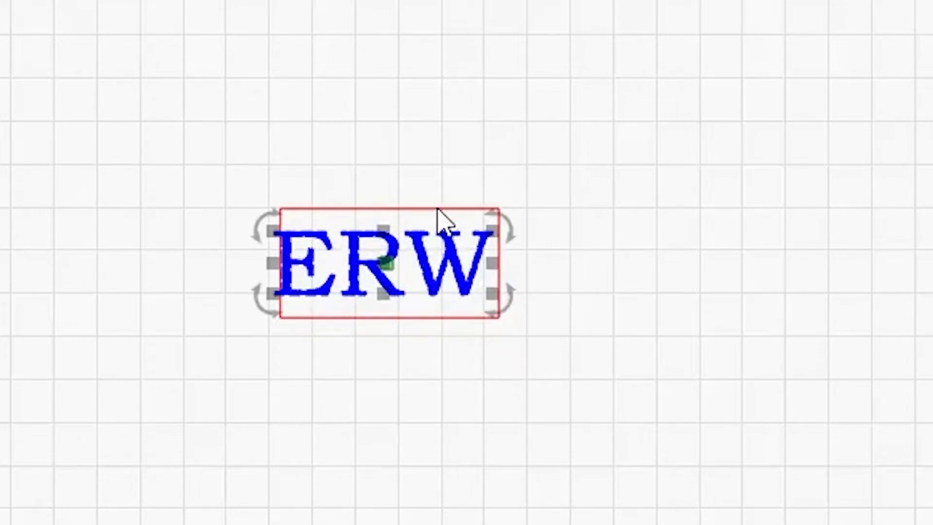
click(786, 231)
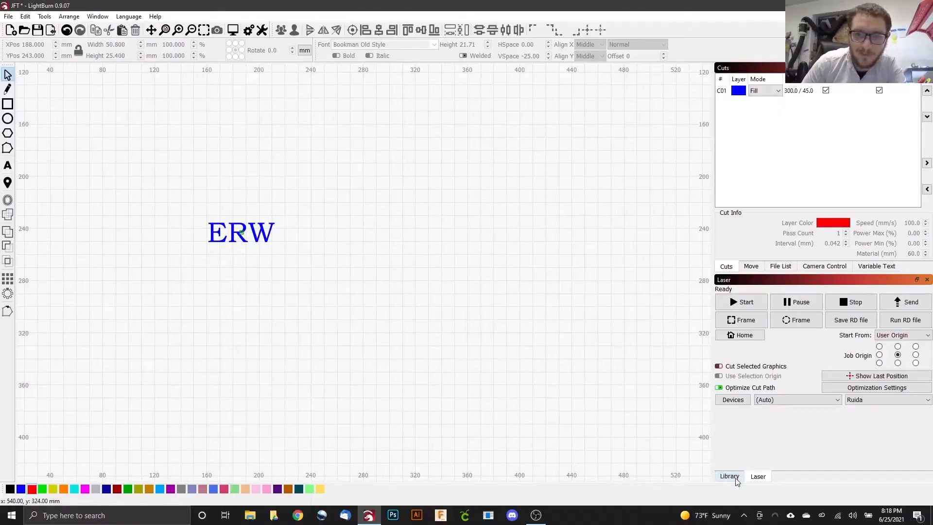
Assign the Vegetan 30.00mm Light preset (500 mm/s, 15% power) to the fill layer and confirm.
click(729, 476)
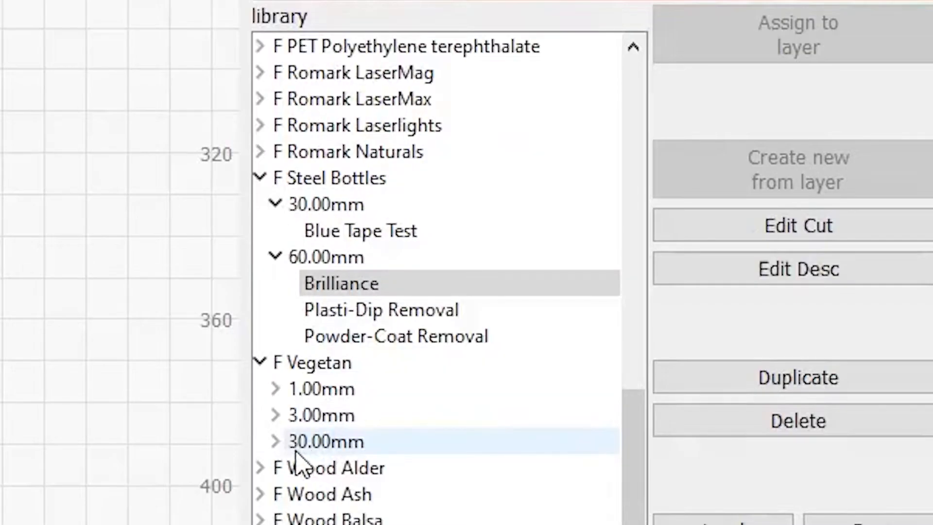
click(326, 442)
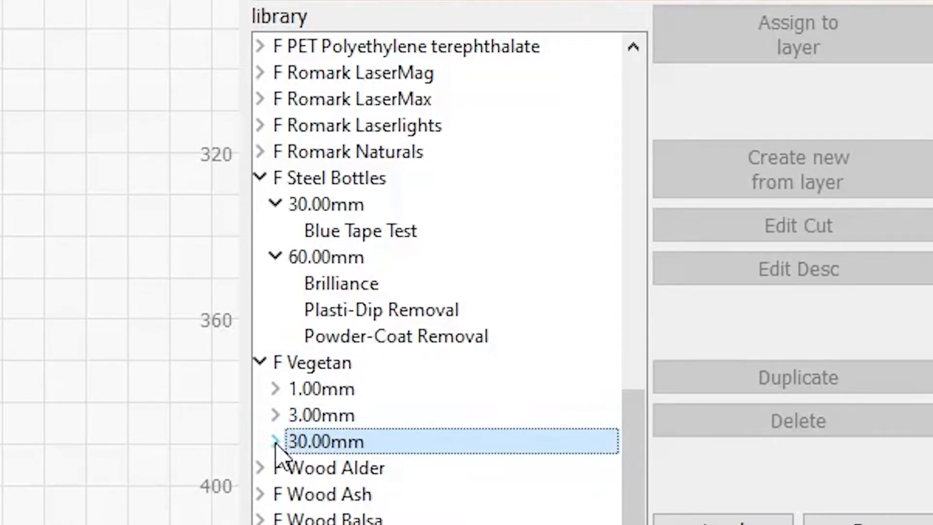
click(275, 442)
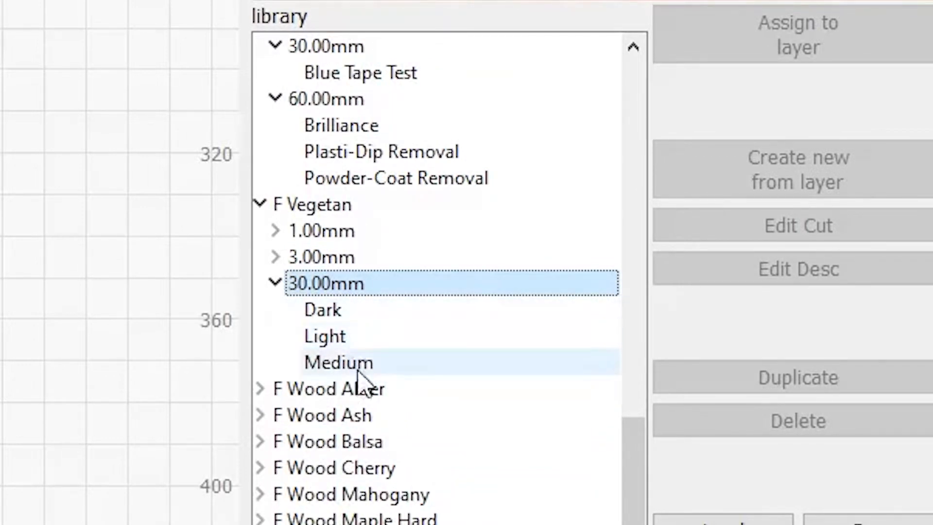
click(324, 335)
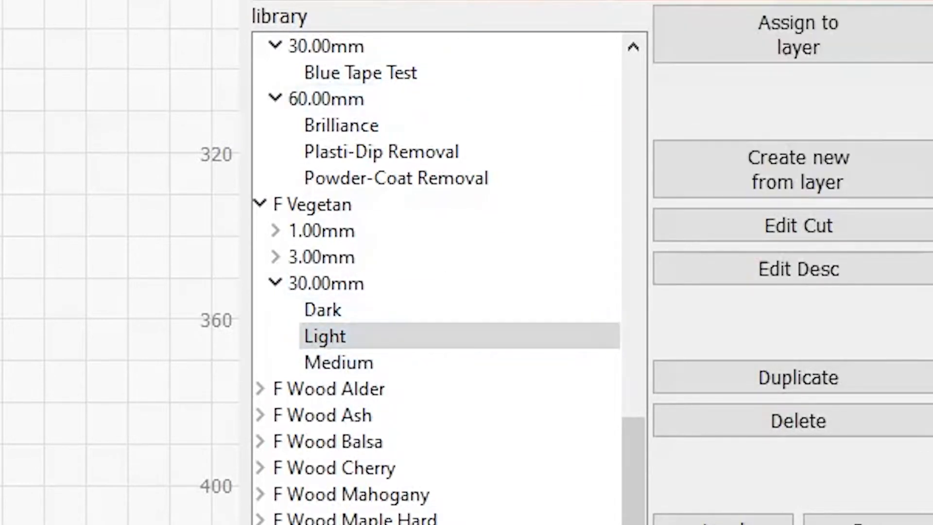
click(324, 336)
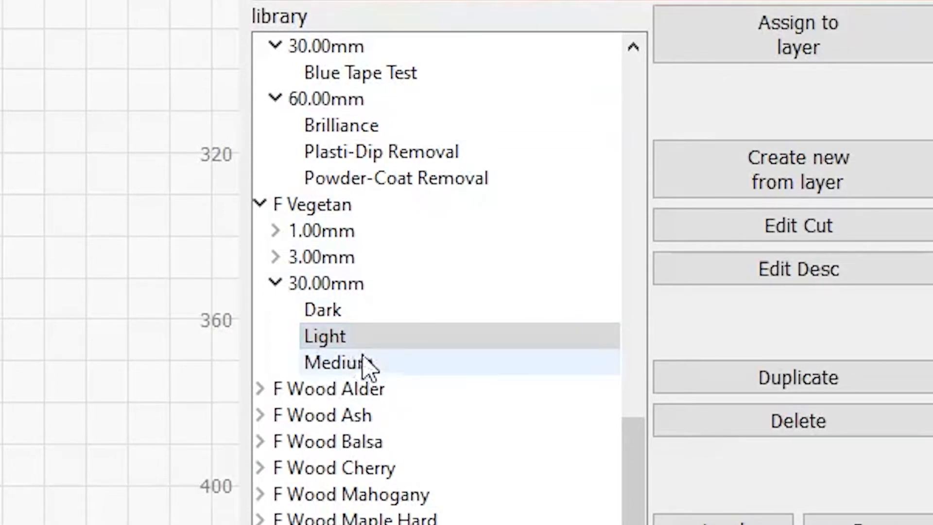
mouse_move(345, 363)
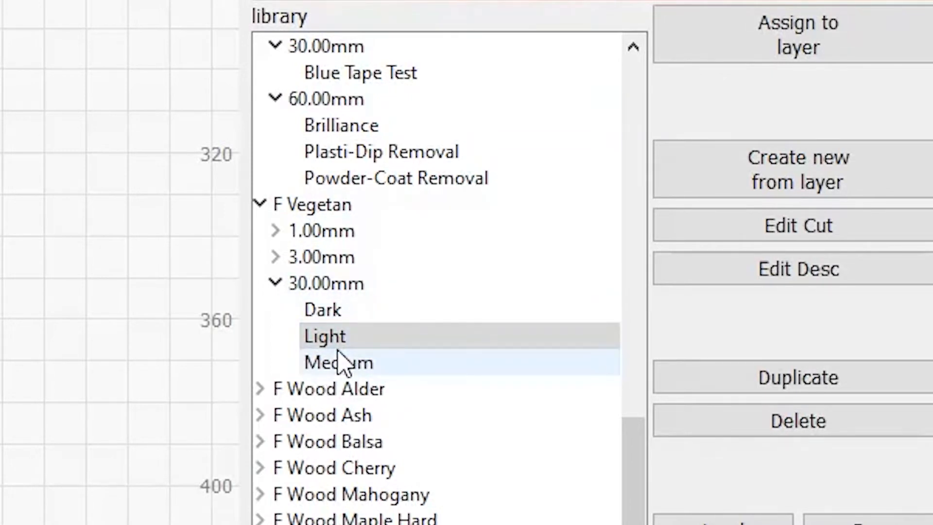
click(324, 336)
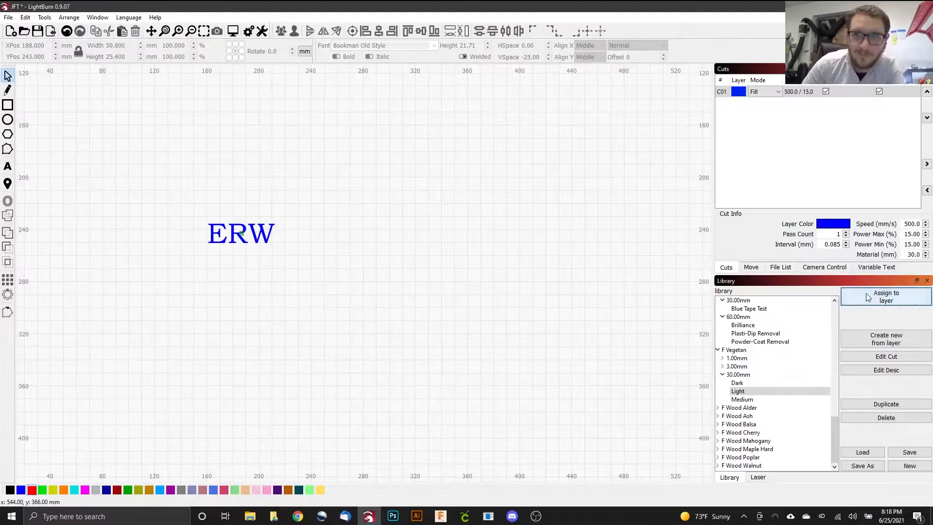
click(797, 91)
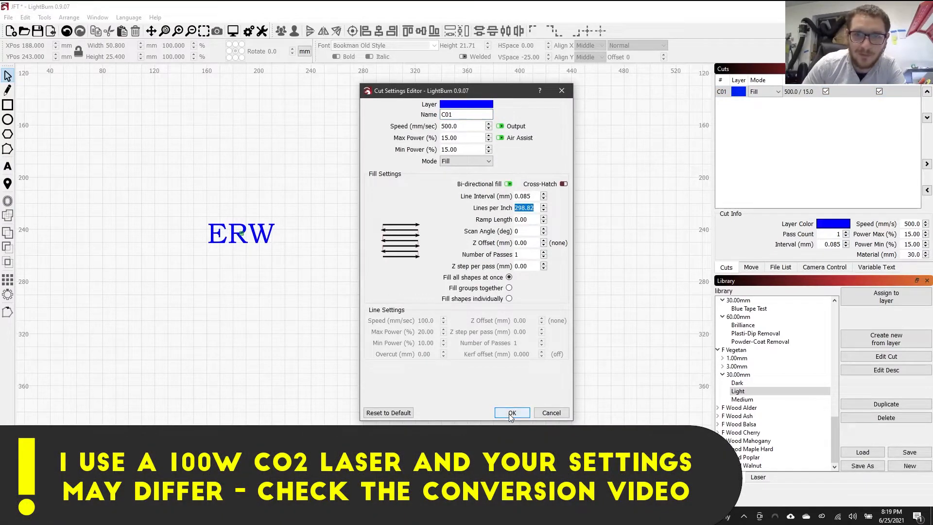
click(511, 413)
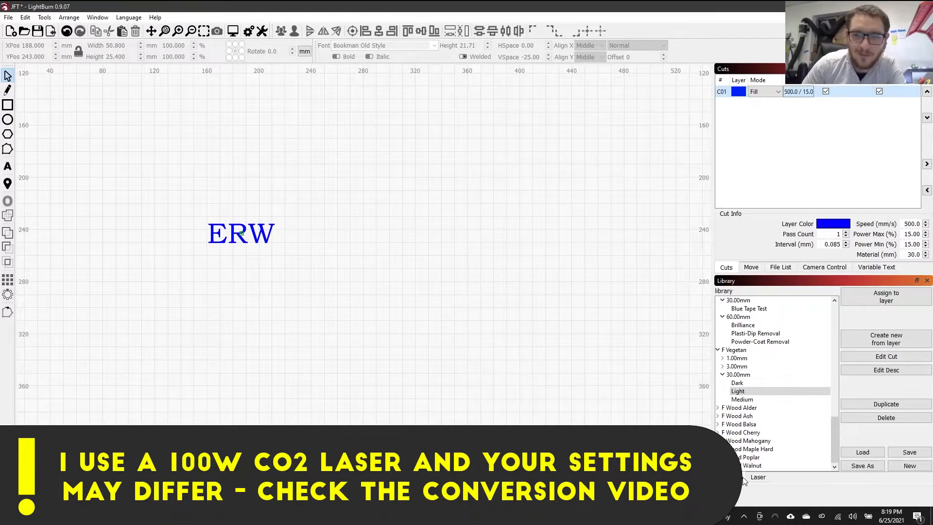
click(758, 477)
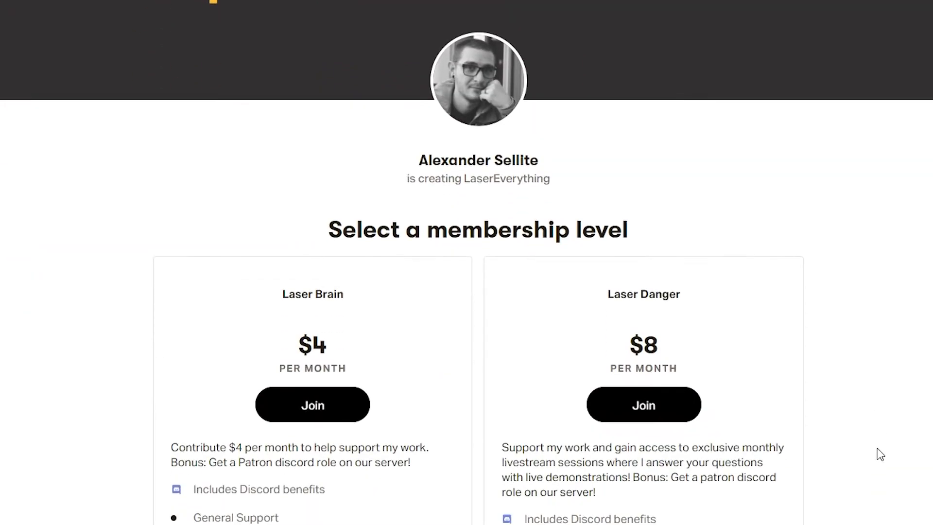
Scroll through the Patreon $4 Laser Brain and $8 Laser Danger tiers.
scroll(down, 3)
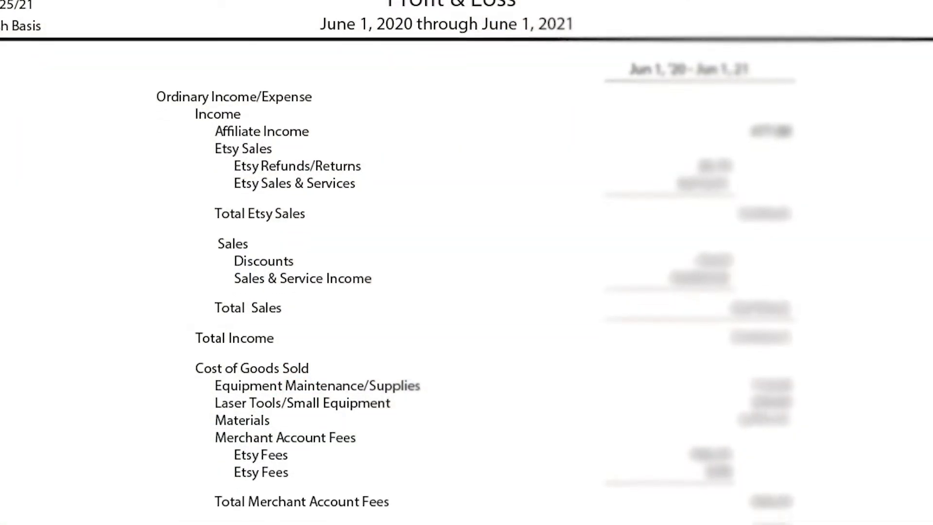
Scroll the June 2020–June 2021 Profit & Loss report down to the expenses.
scroll(down, 3)
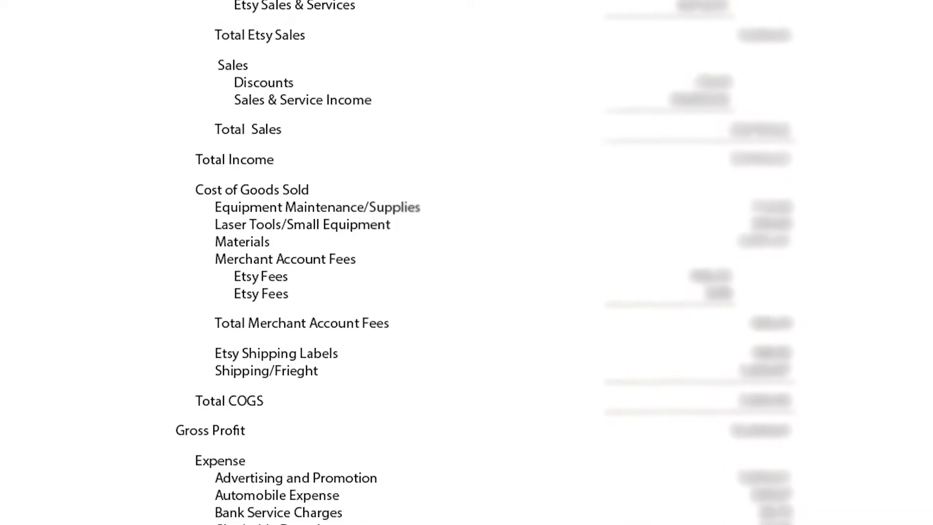
scroll(down, 3)
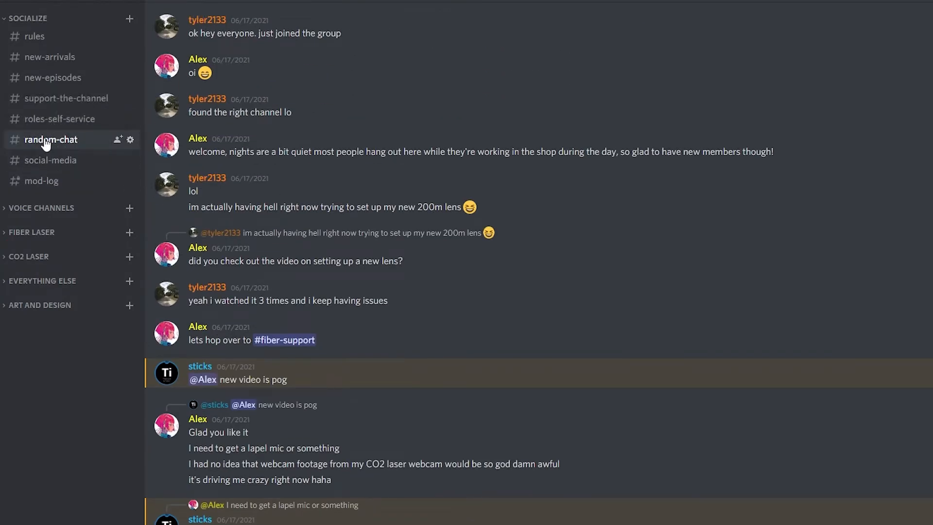
Open #fiber-showandtell under FIBER LASER and browse members' laser project photos.
click(32, 233)
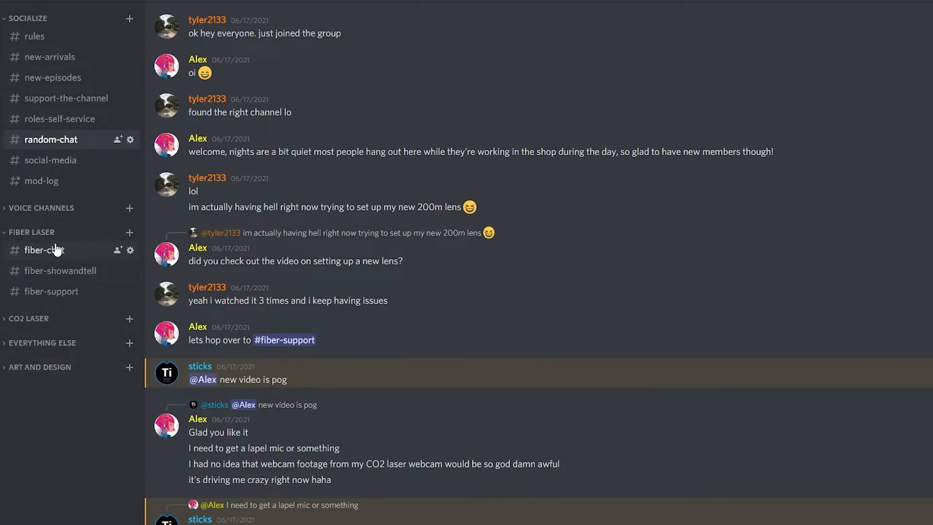
click(60, 270)
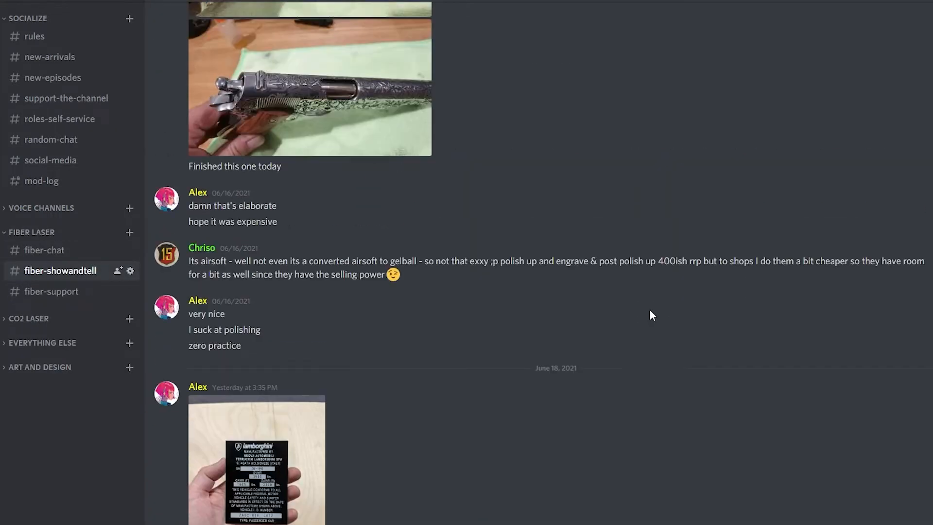
scroll(up, 3)
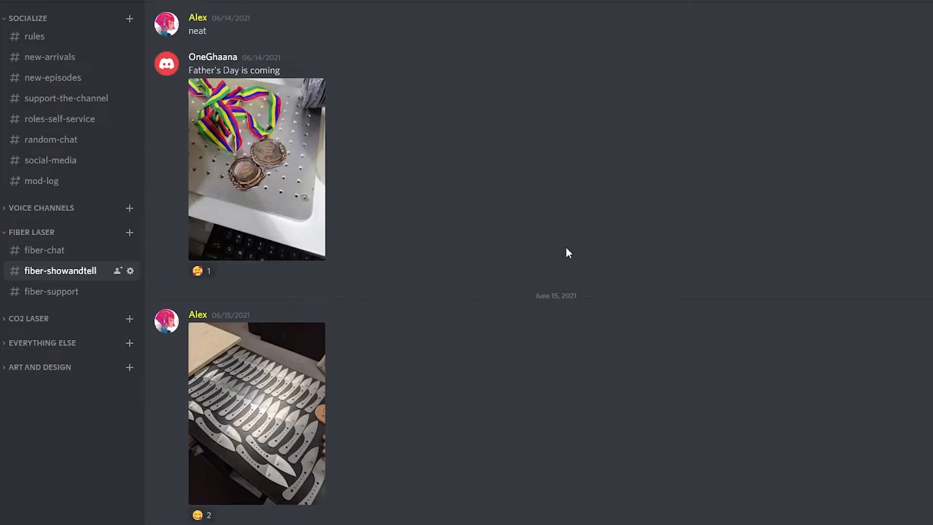
scroll(down, 3)
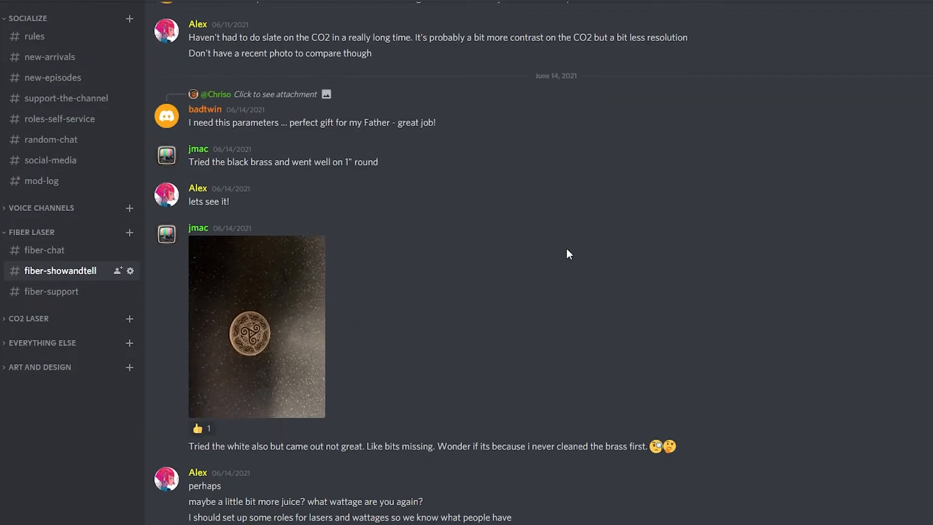